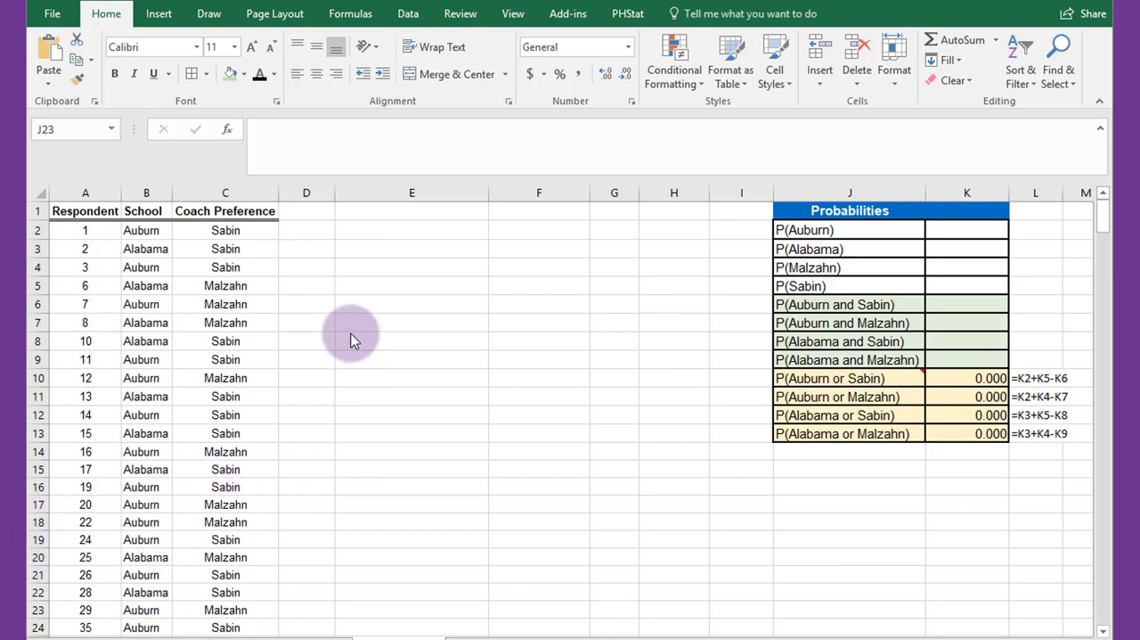
Start a PivotTable from the survey data via Insert > PivotTable
{"action": "left_click", "coordinate": [146, 230]}
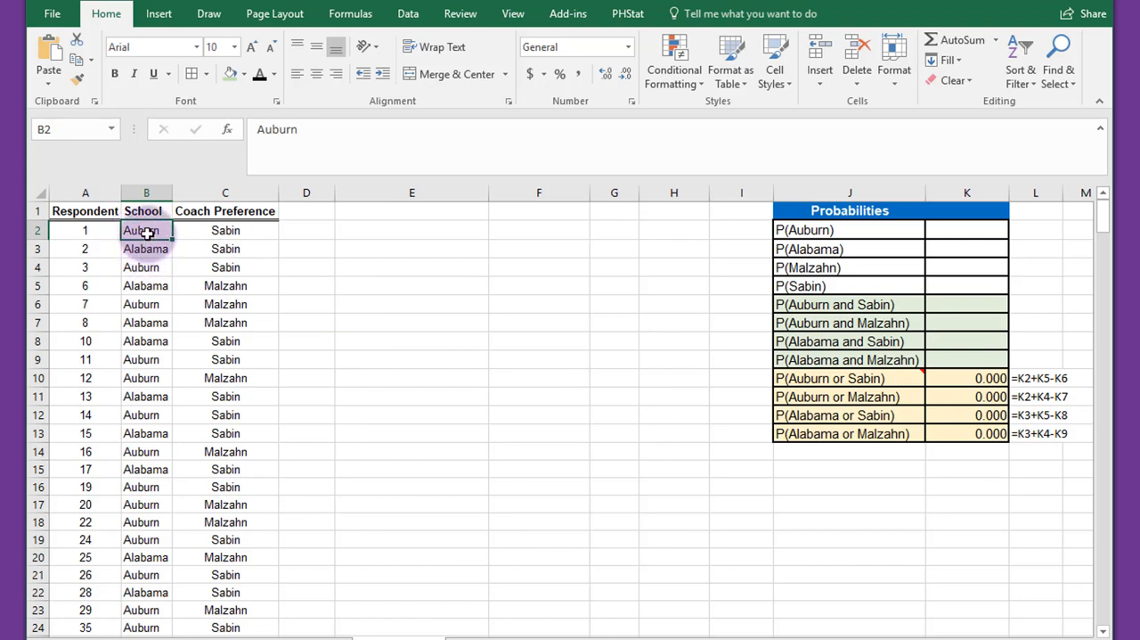
{"action": "left_click", "coordinate": [157, 14]}
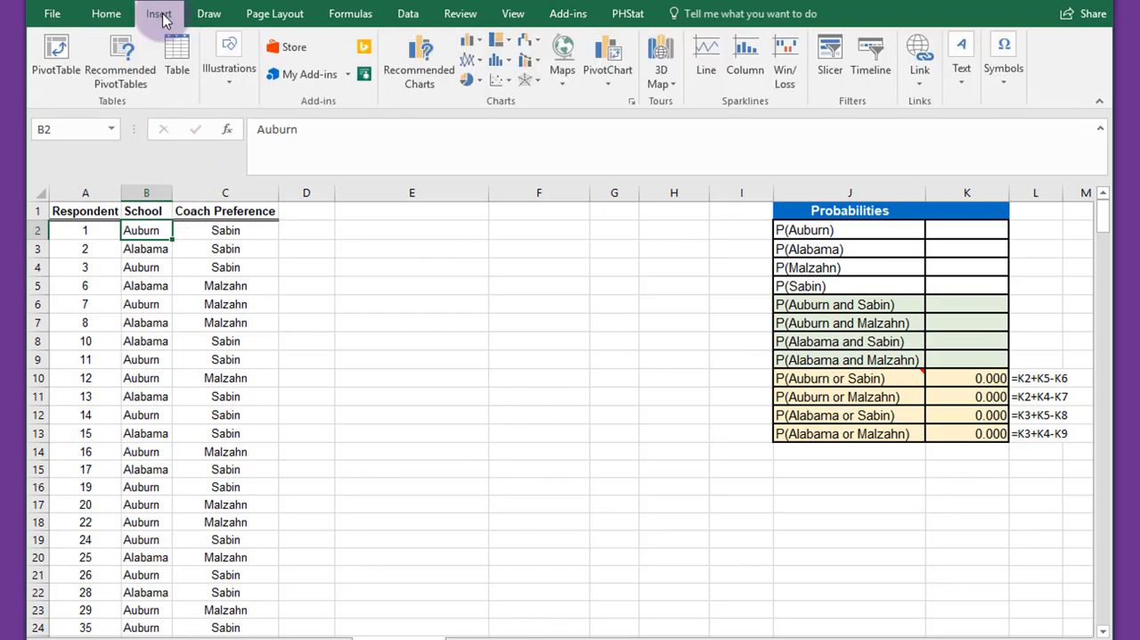
{"action": "left_click", "coordinate": [55, 57]}
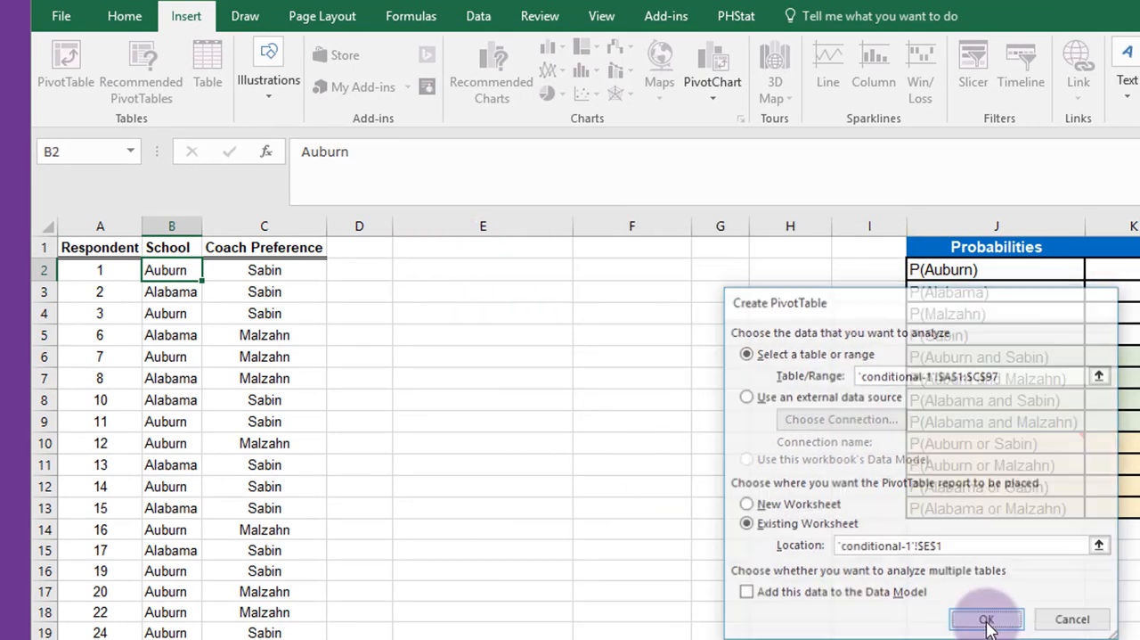
Create the pivot with School as rows and Coach Preference counted as columns and values (96 total)
{"action": "left_click", "coordinate": [987, 621]}
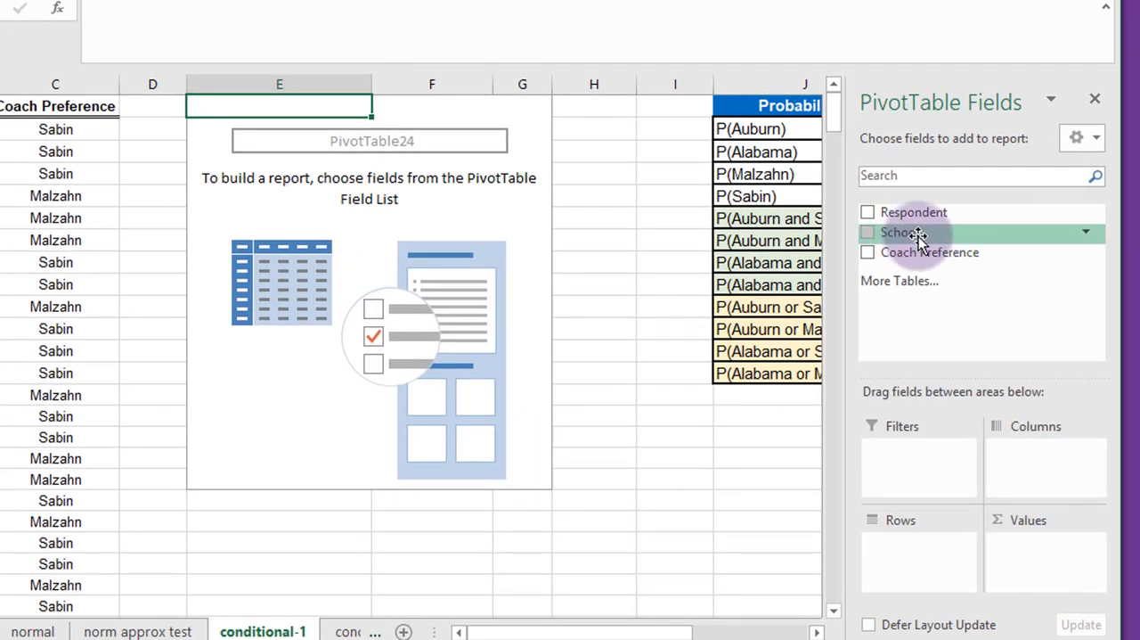
{"action": "left_click", "coordinate": [868, 232]}
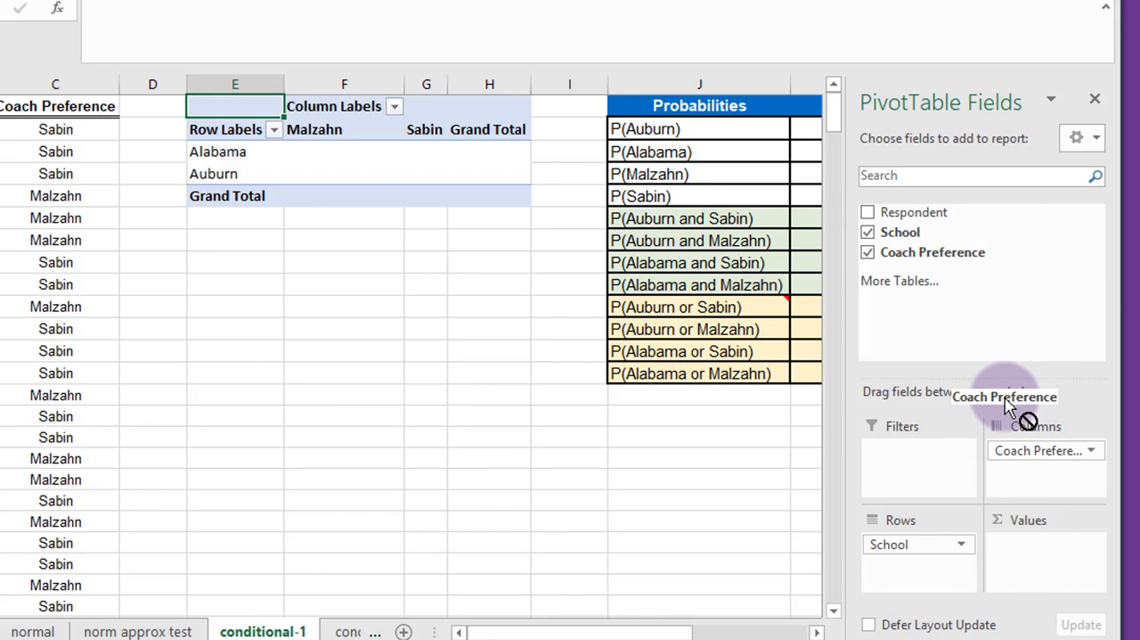
{"action": "left_click_drag", "start_coordinate": [1005, 395], "coordinate": [1048, 543]}
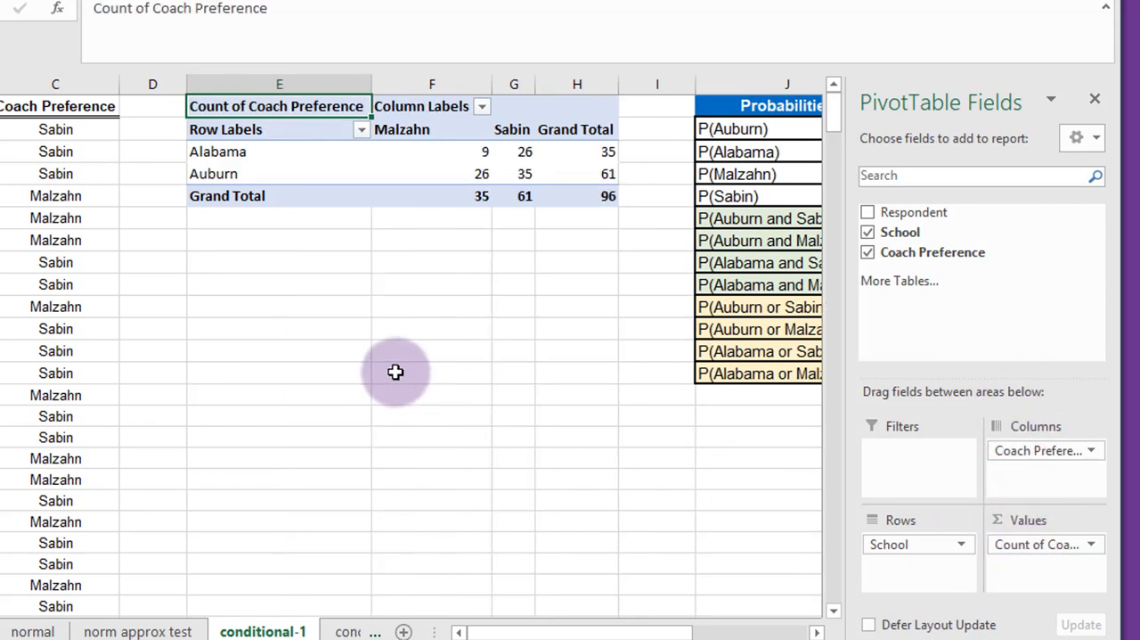
{"action": "mouse_move", "coordinate": [396, 372]}
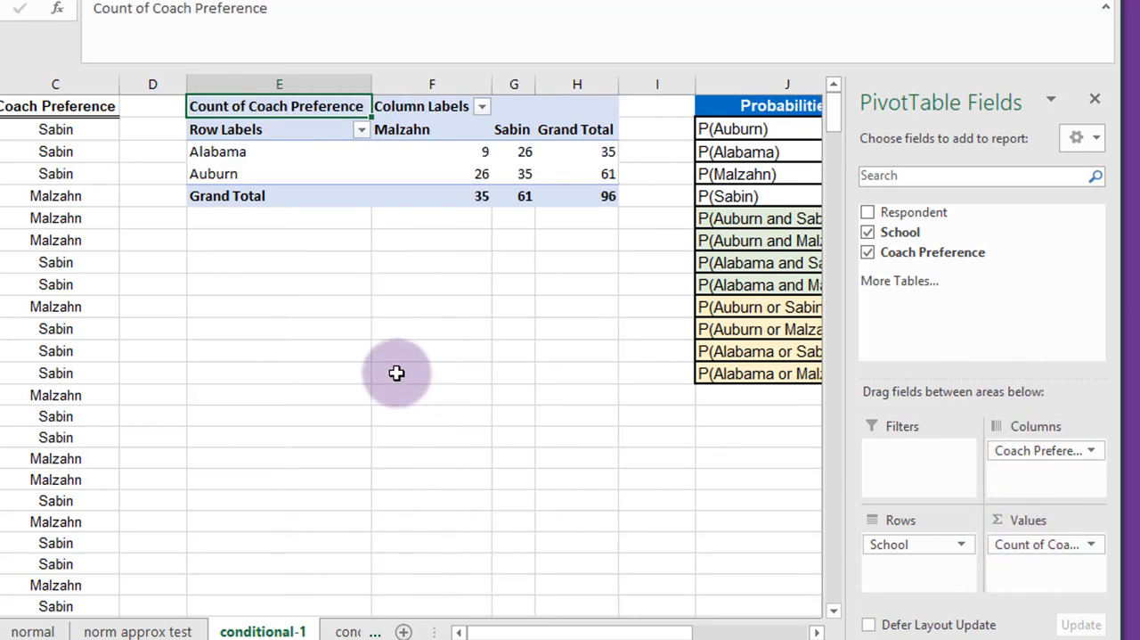
{"action": "mouse_move", "coordinate": [599, 224]}
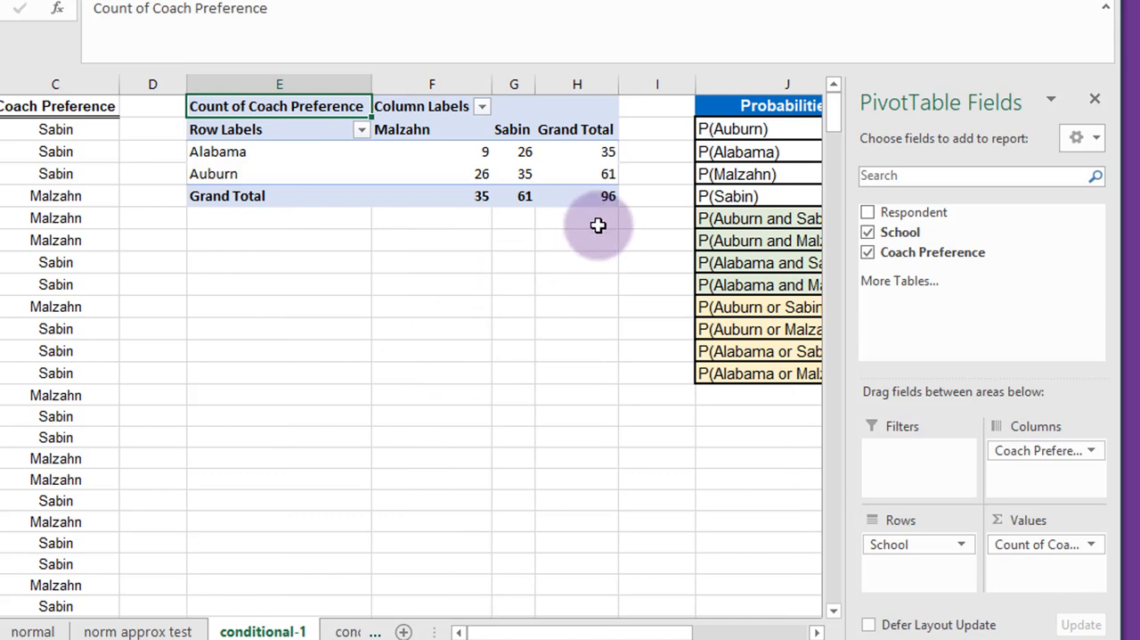
{"action": "mouse_move", "coordinate": [585, 167]}
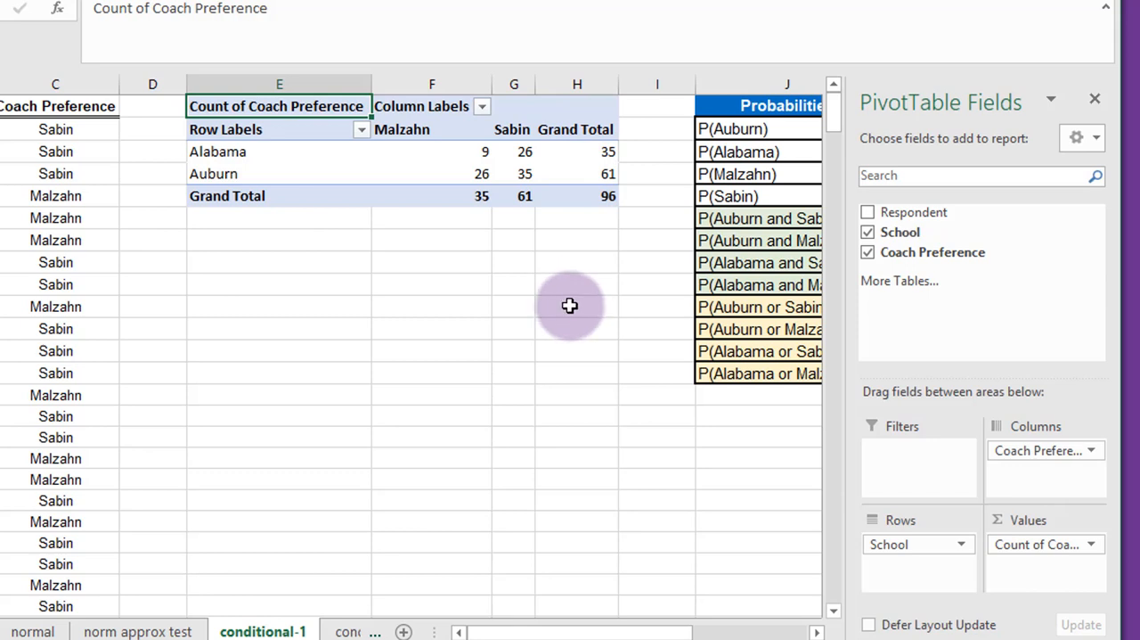
{"action": "mouse_move", "coordinate": [460, 153]}
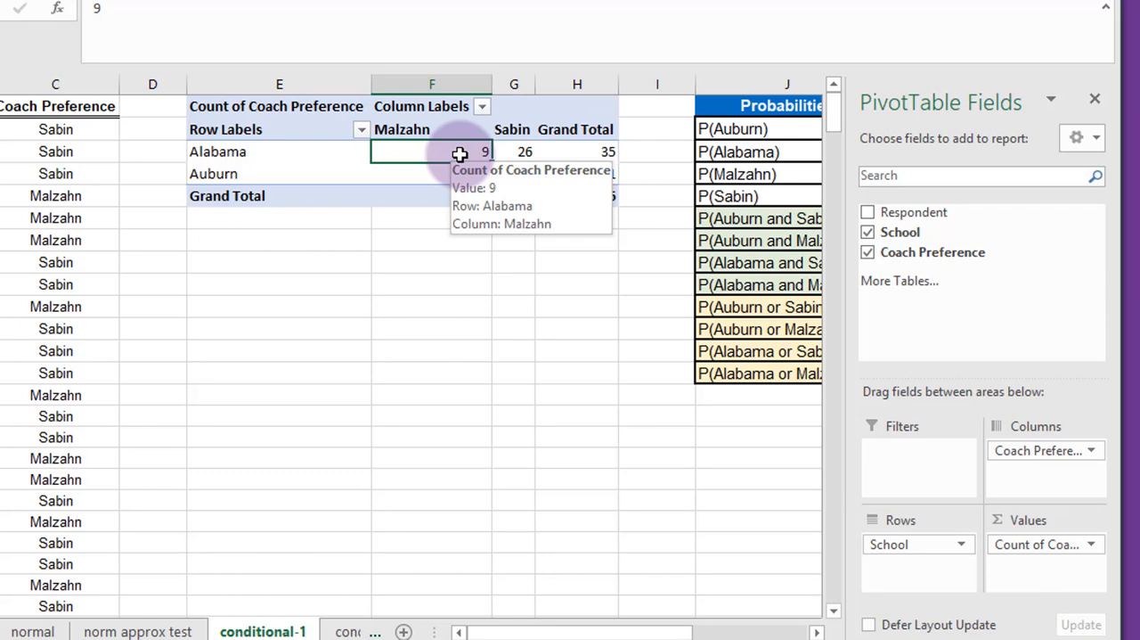
Show the pivot values as % of Grand Total through Value Field Settings
{"action": "right_click", "coordinate": [432, 152]}
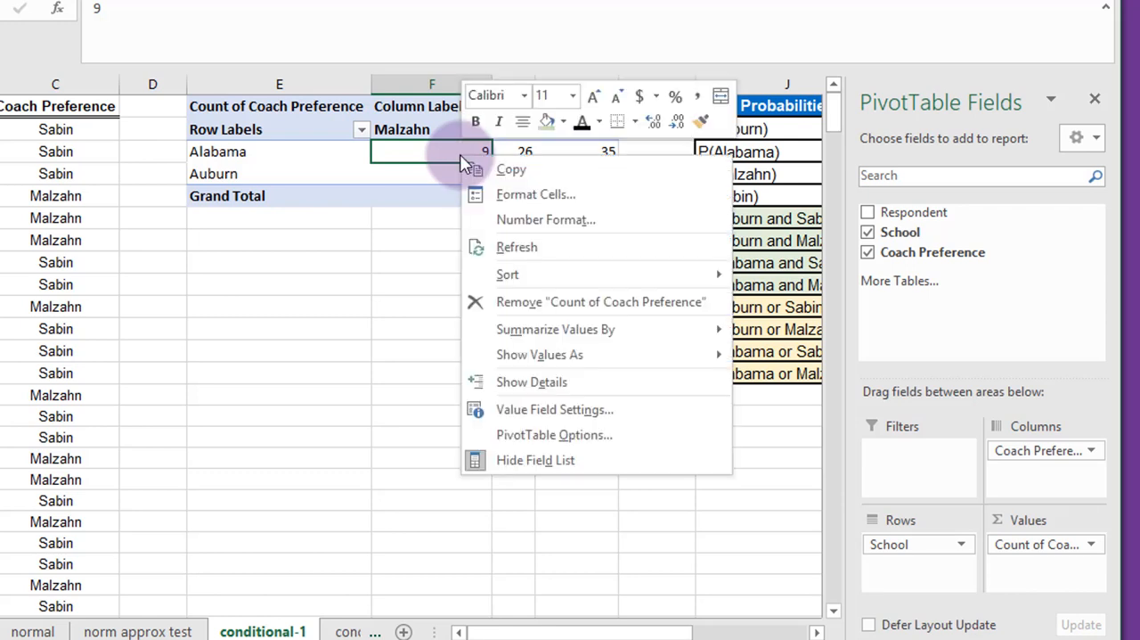
{"action": "left_click", "coordinate": [555, 410]}
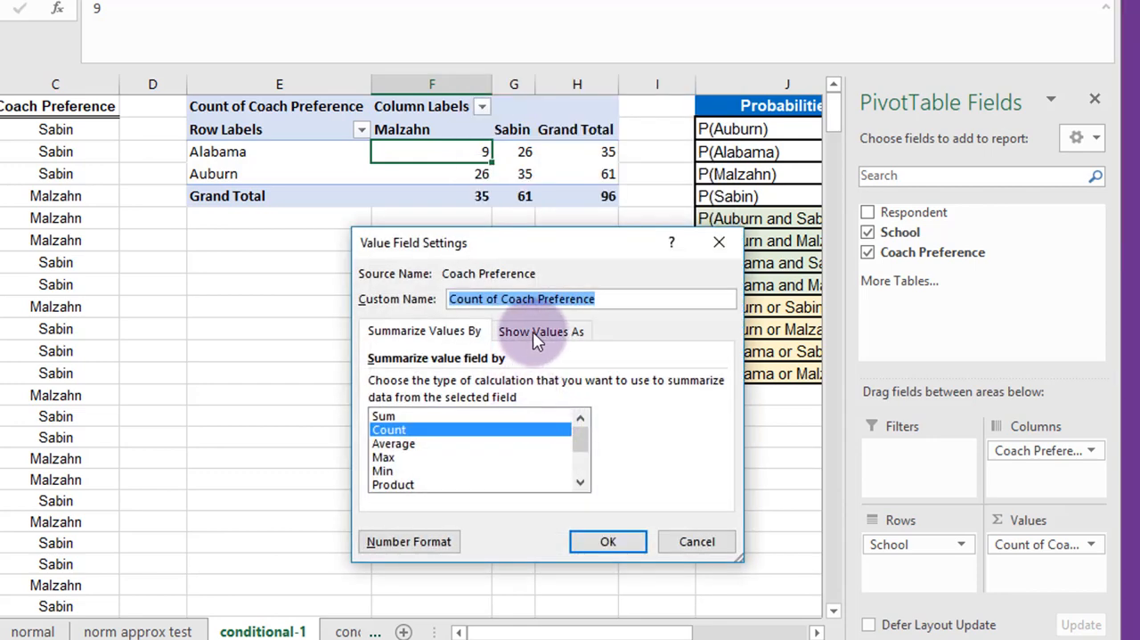
{"action": "left_click", "coordinate": [542, 332]}
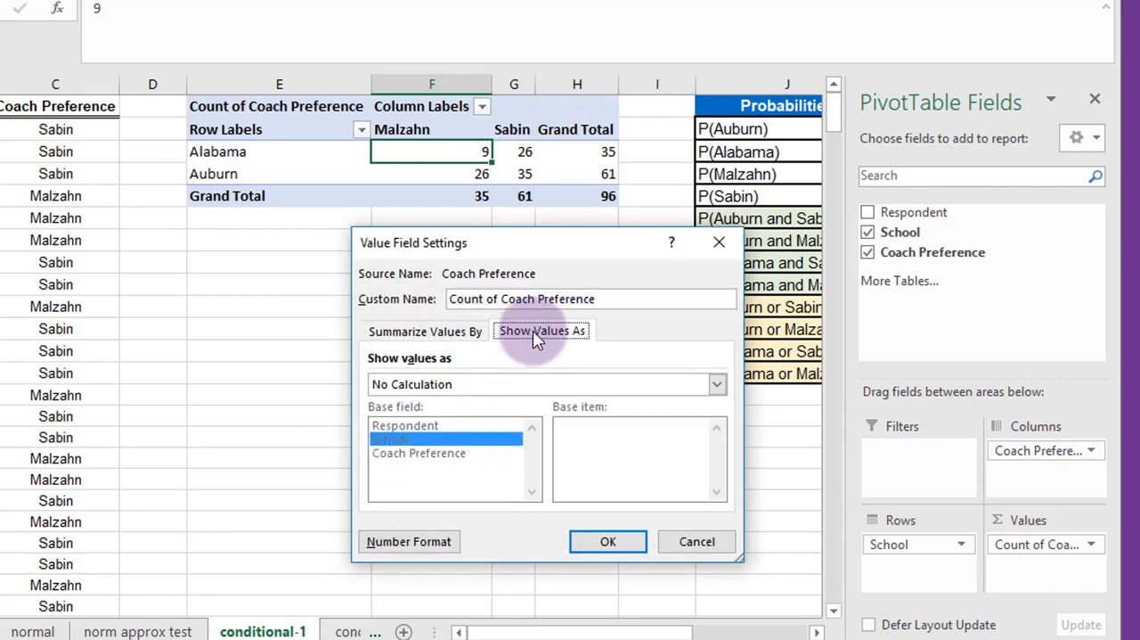
{"action": "left_click", "coordinate": [716, 385]}
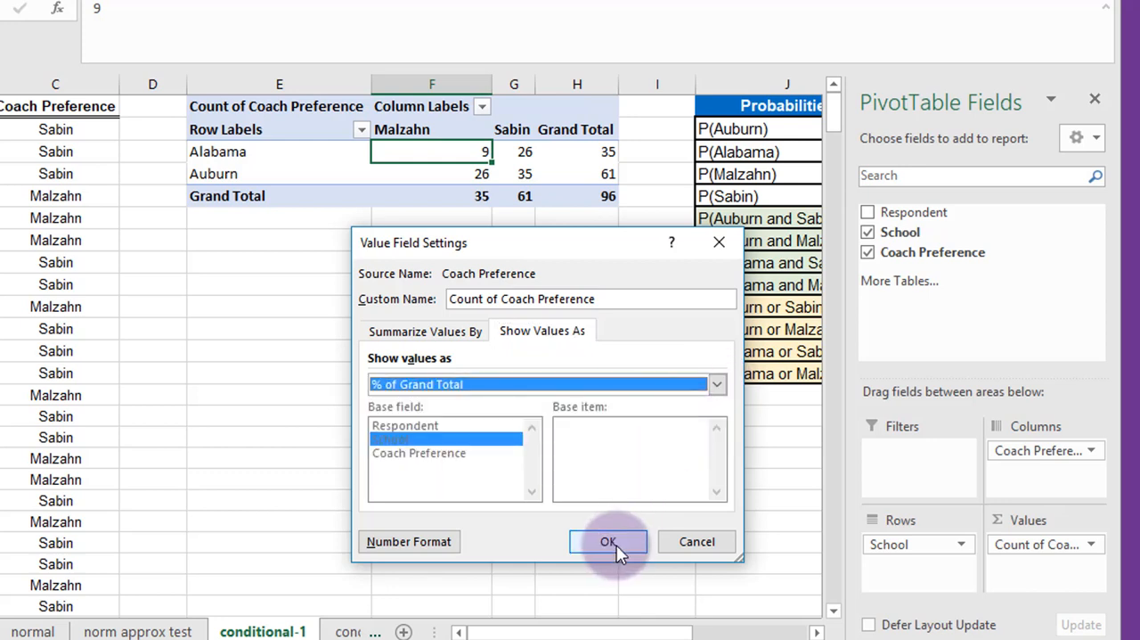
{"action": "left_click", "coordinate": [607, 542]}
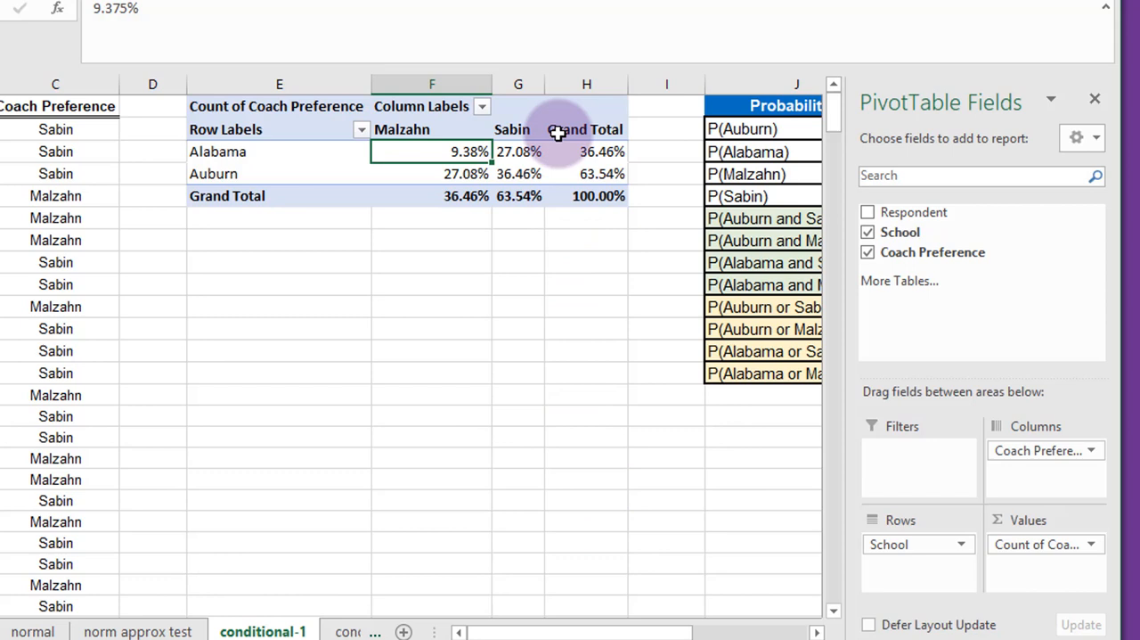
{"action": "mouse_move", "coordinate": [445, 225]}
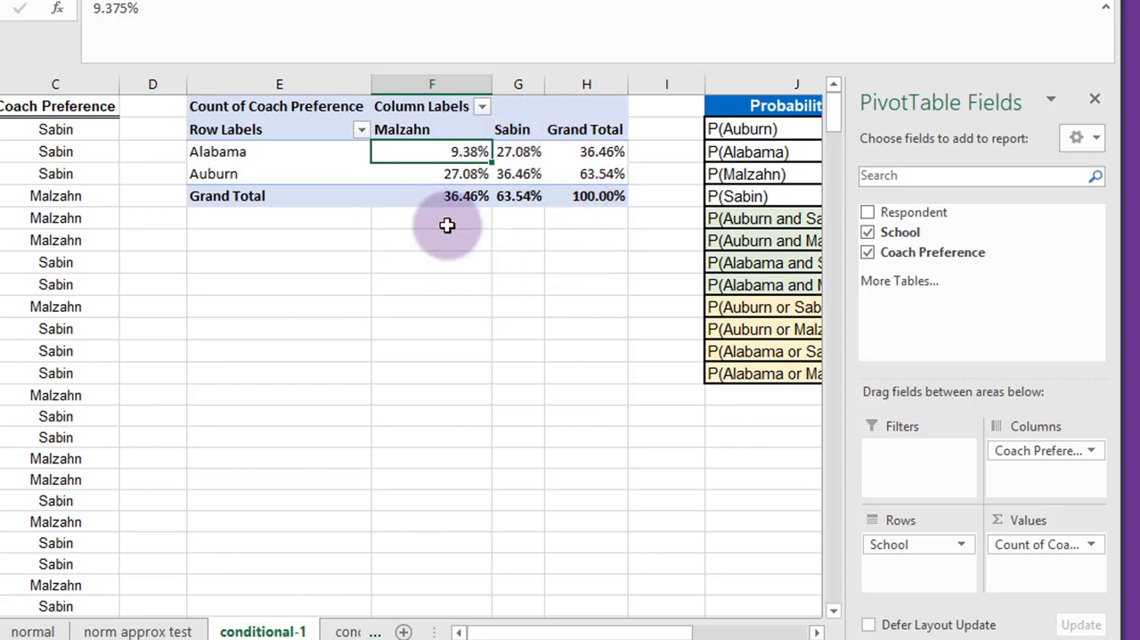
{"action": "mouse_move", "coordinate": [426, 150]}
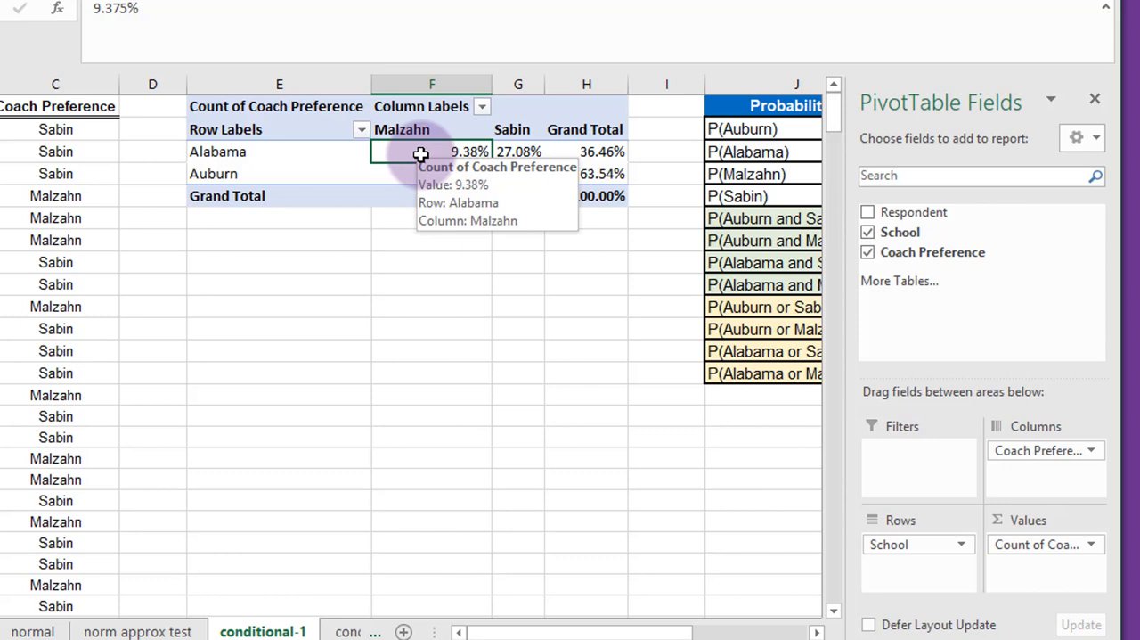
{"action": "mouse_move", "coordinate": [453, 150]}
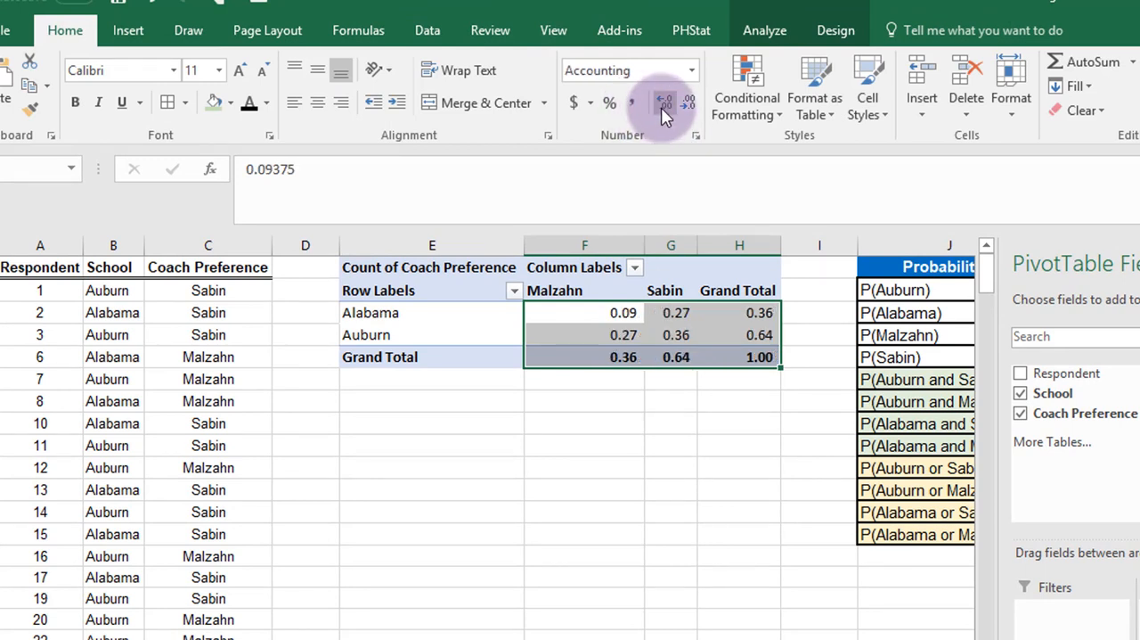
Increase decimals so proportions read like 0.094, 0.635 and 1.000
{"action": "left_click", "coordinate": [665, 100]}
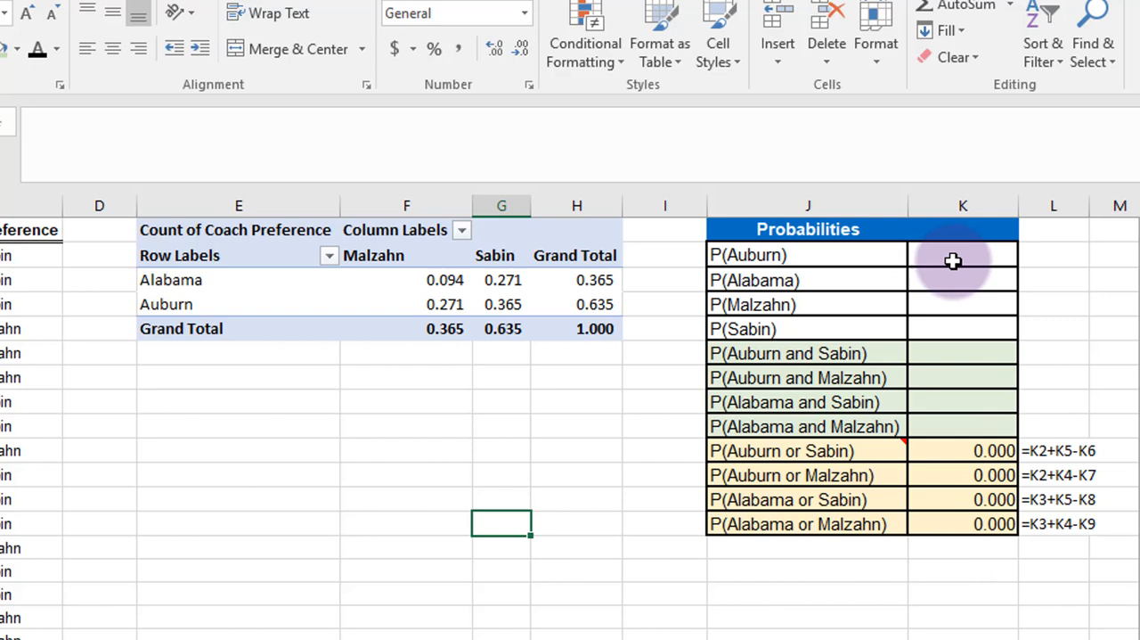
Link P(Auburn), P(Alabama), P(Malzahn) and P(Sabin) to the pivot grand totals (0.635, 0.365, 0.365, 0.635)
{"action": "left_click", "coordinate": [962, 255]}
{"action": "type", "text": "="}
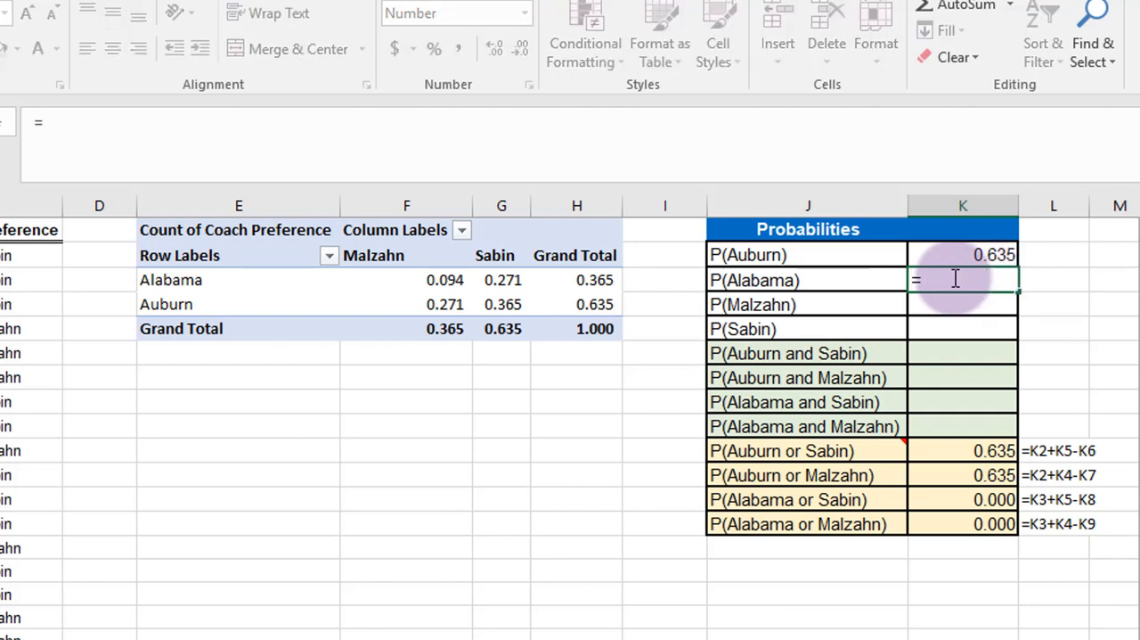
{"action": "left_click", "coordinate": [578, 280]}
{"action": "type", "text": "="}
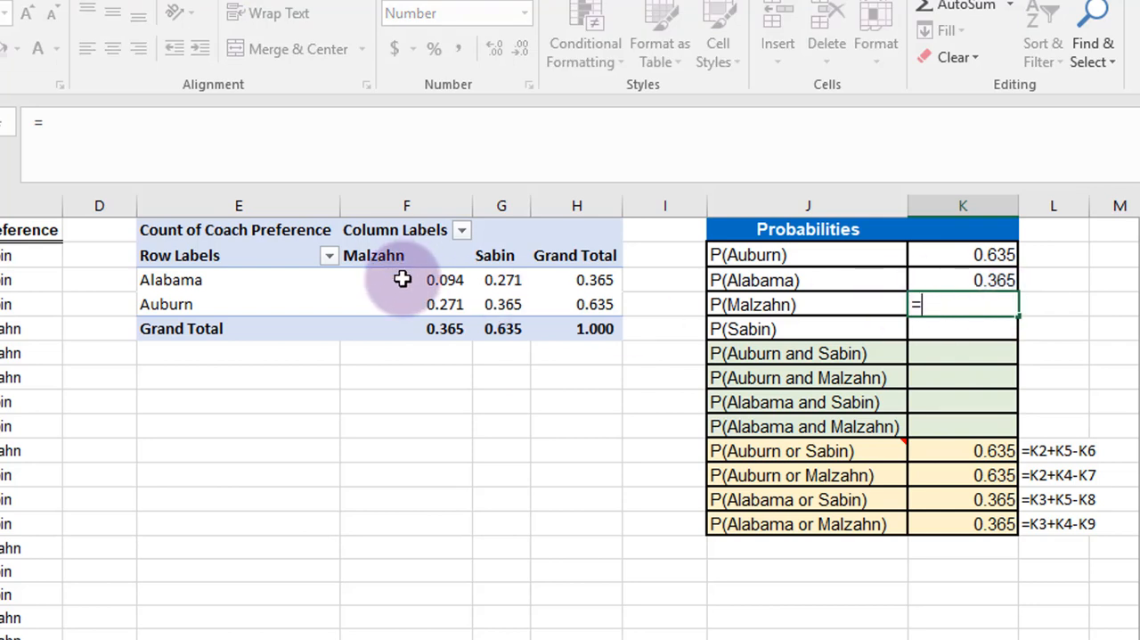
{"action": "mouse_move", "coordinate": [428, 339]}
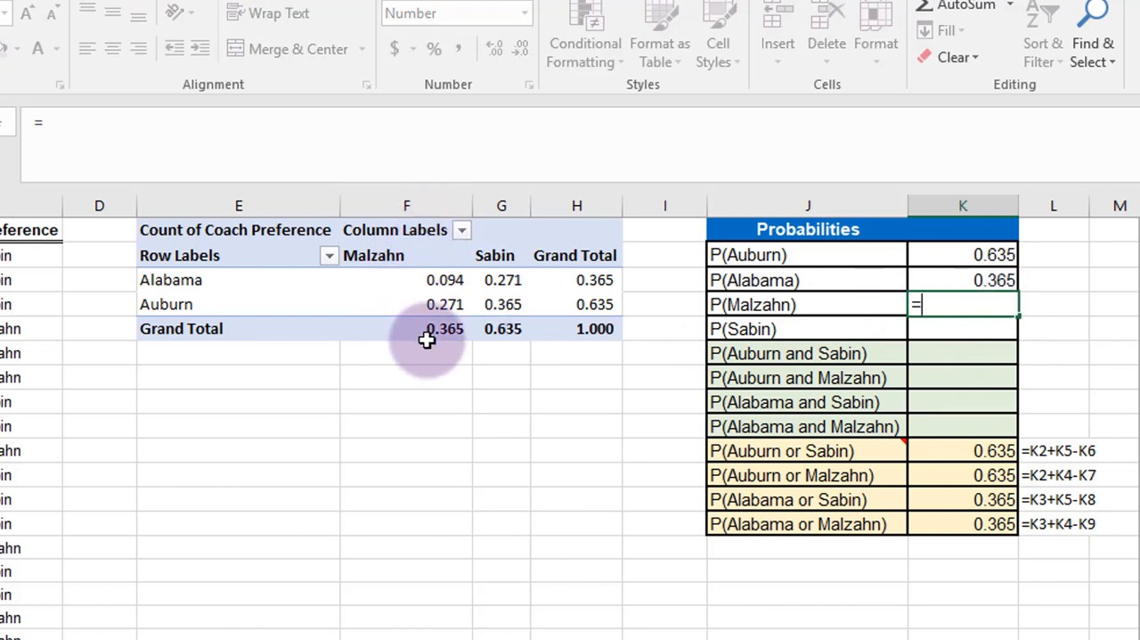
{"action": "left_click", "coordinate": [435, 328]}
{"action": "type", "text": "="}
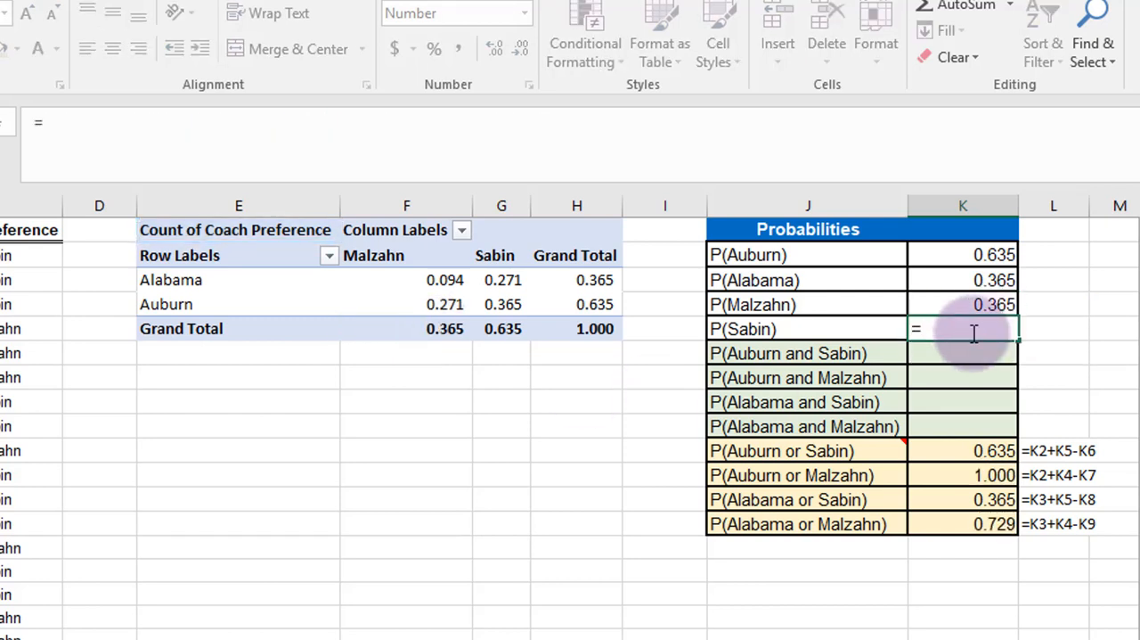
{"action": "left_click", "coordinate": [503, 328]}
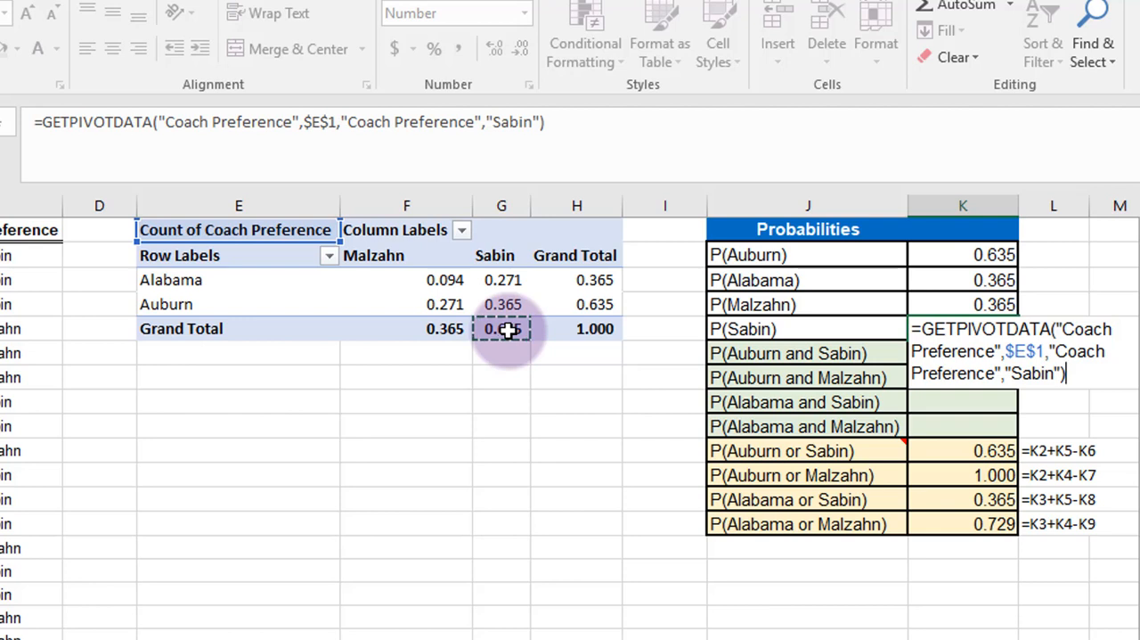
Fill the joint probabilities from pivot cells: Auburn–Malzahn 0.271, Alabama–Sabin 0.271, Alabama–Malzahn 0.094
{"action": "key", "text": "Enter"}
{"action": "type", "text": "="}
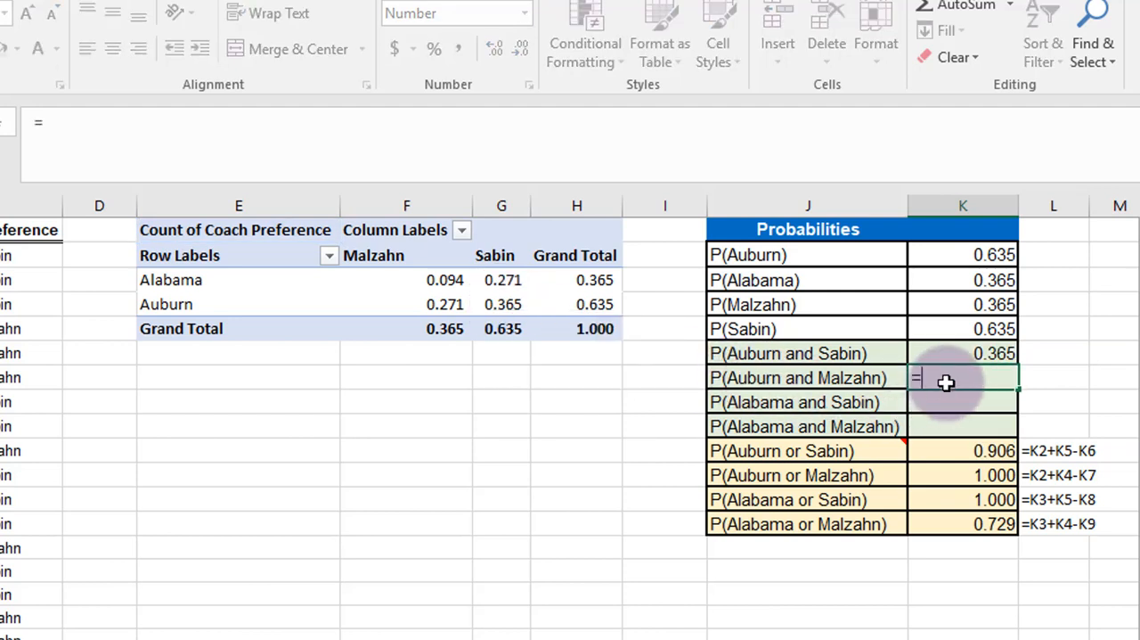
{"action": "left_click", "coordinate": [442, 303]}
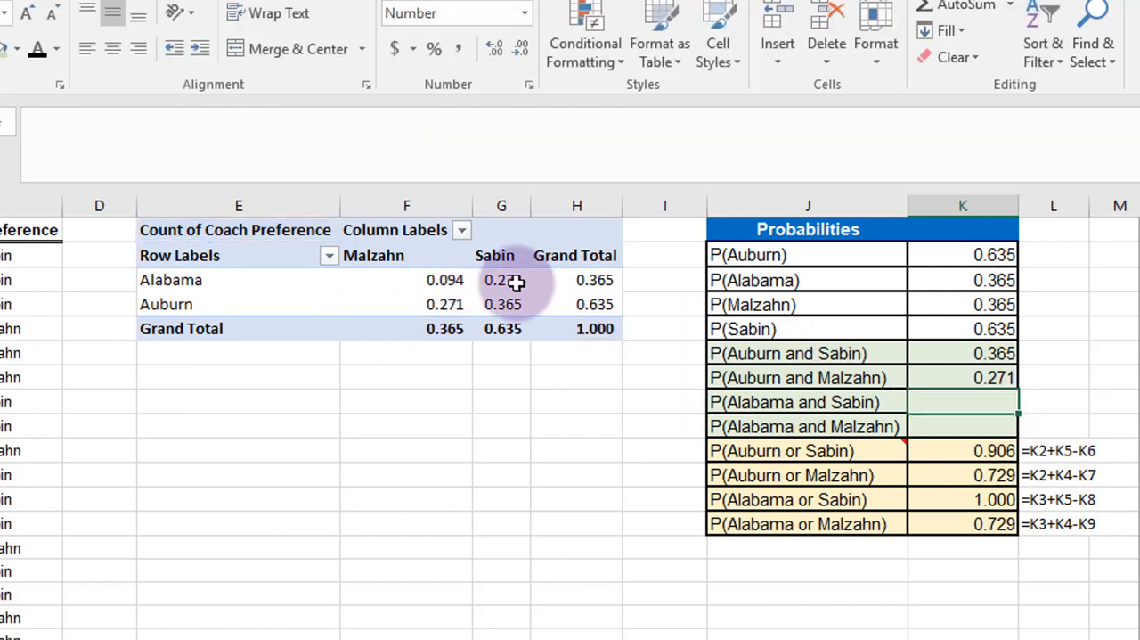
{"action": "left_click", "coordinate": [502, 303]}
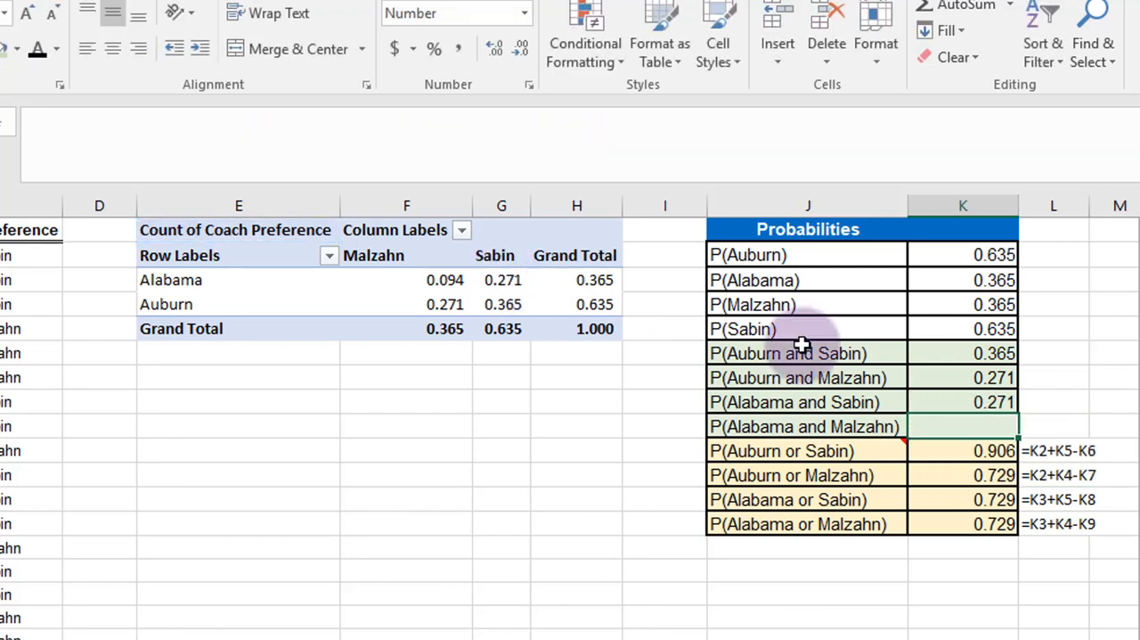
{"action": "left_click", "coordinate": [962, 426]}
{"action": "type", "text": "0.094"}
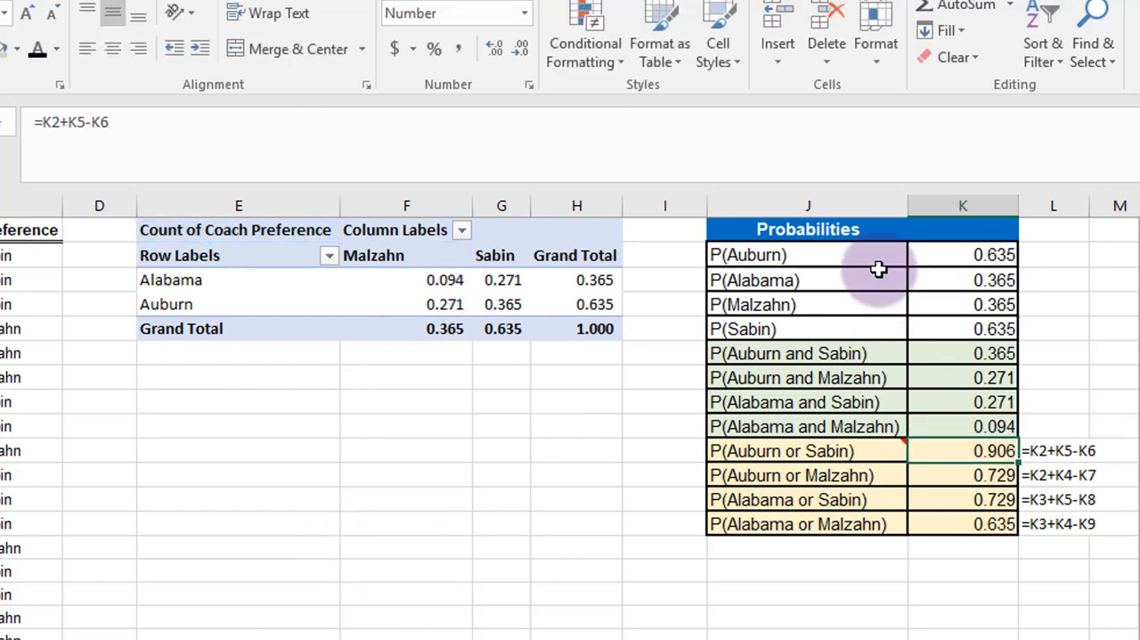
{"action": "mouse_move", "coordinate": [1037, 581]}
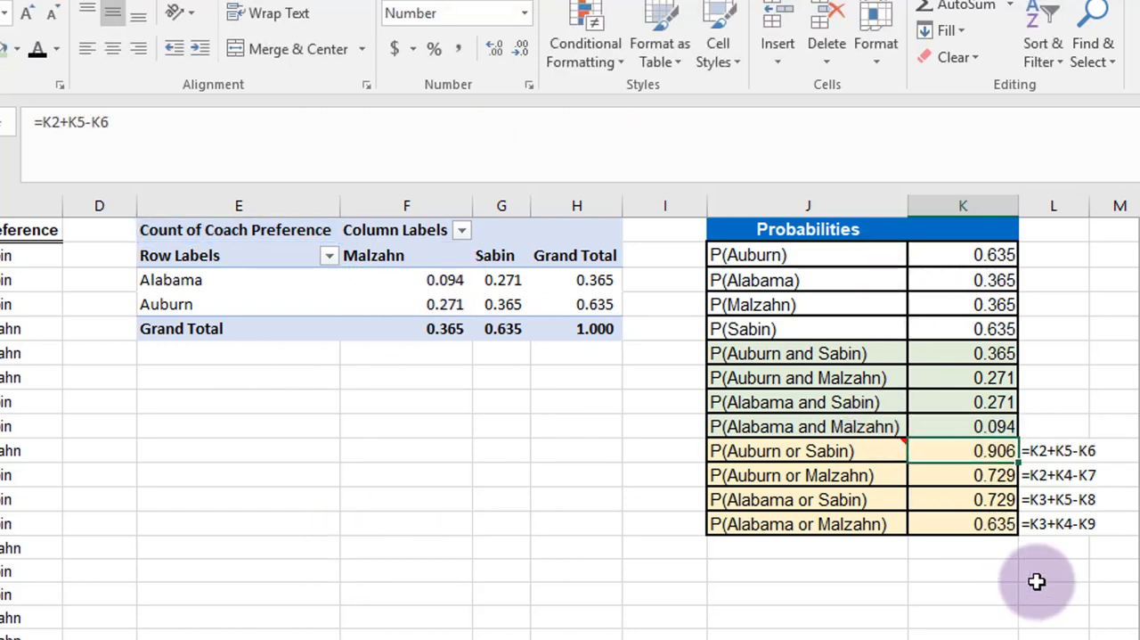
{"action": "mouse_move", "coordinate": [852, 456]}
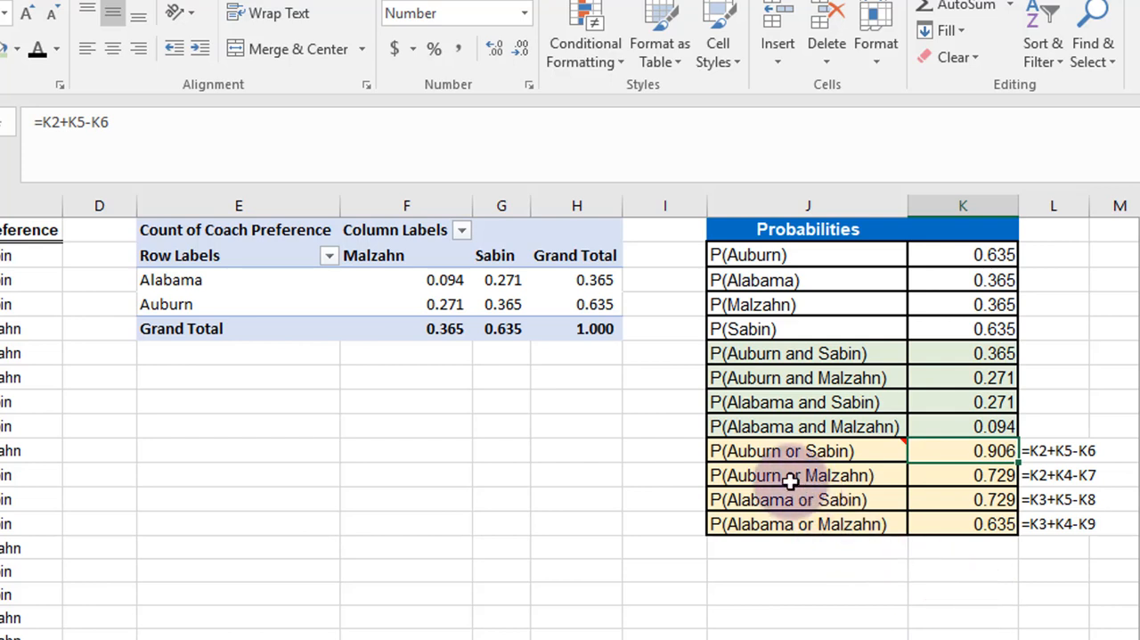
{"action": "mouse_move", "coordinate": [780, 474]}
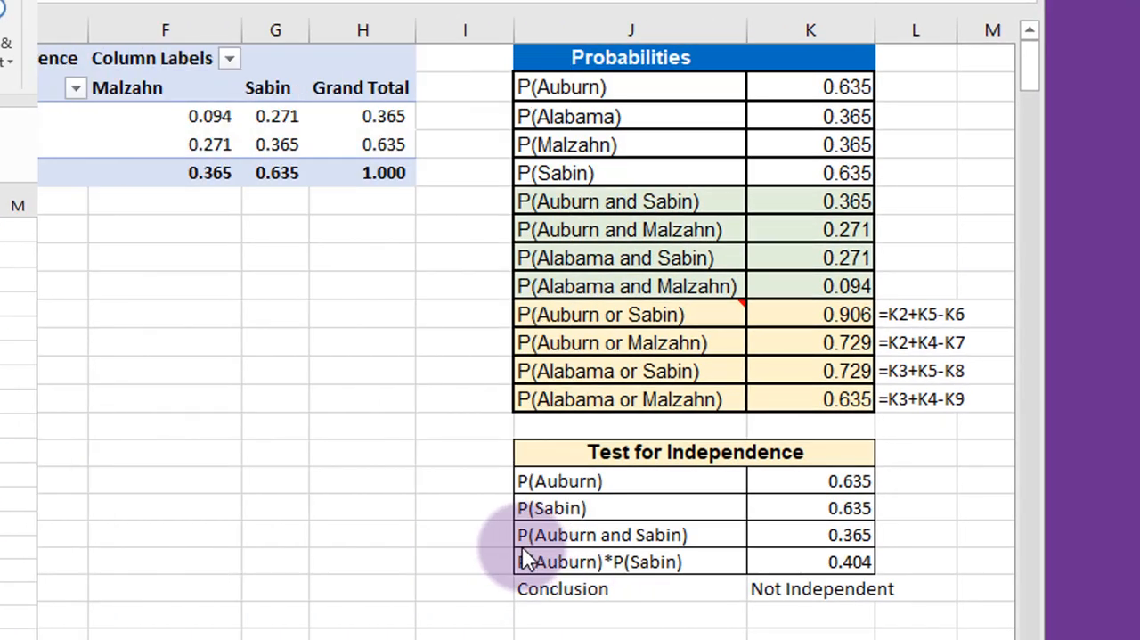
{"action": "mouse_move", "coordinate": [455, 520]}
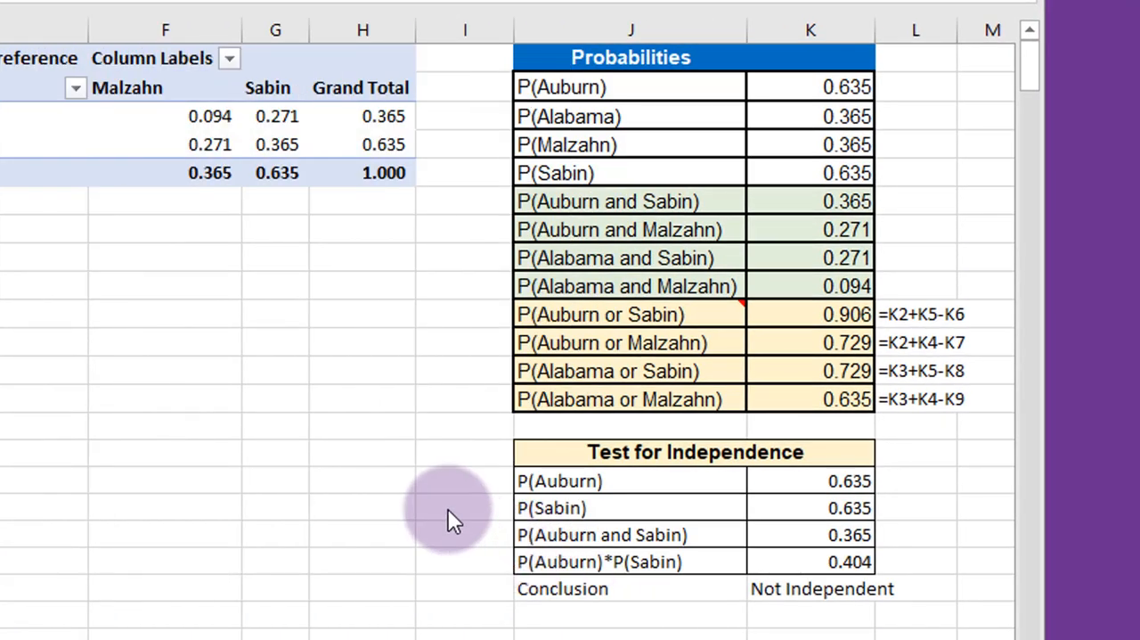
{"action": "mouse_move", "coordinate": [449, 472]}
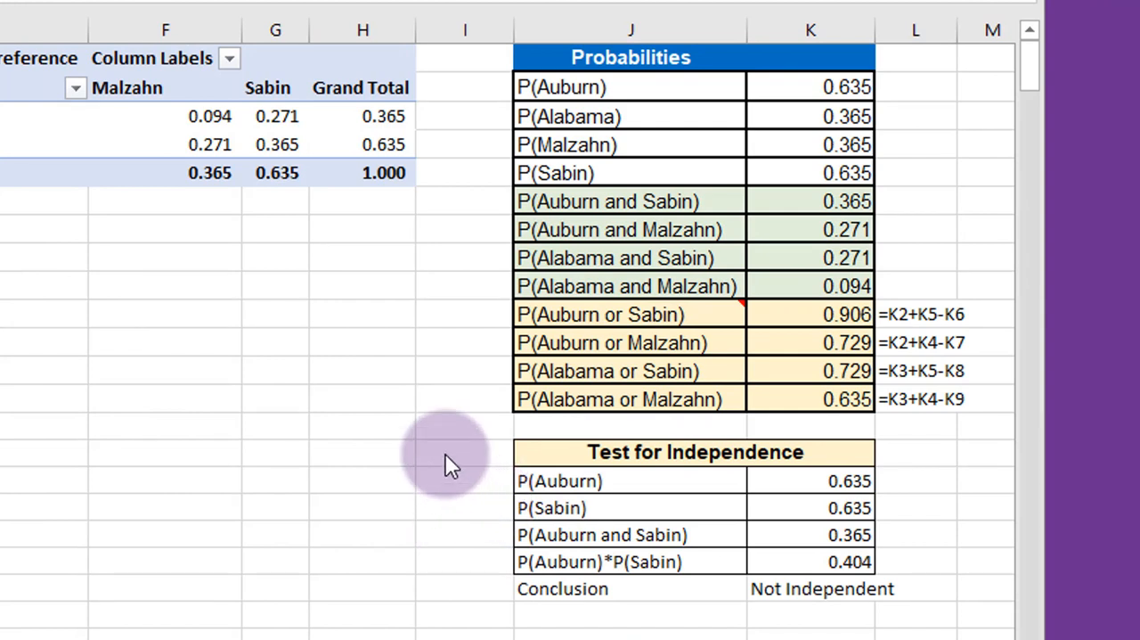
{"action": "mouse_move", "coordinate": [513, 496]}
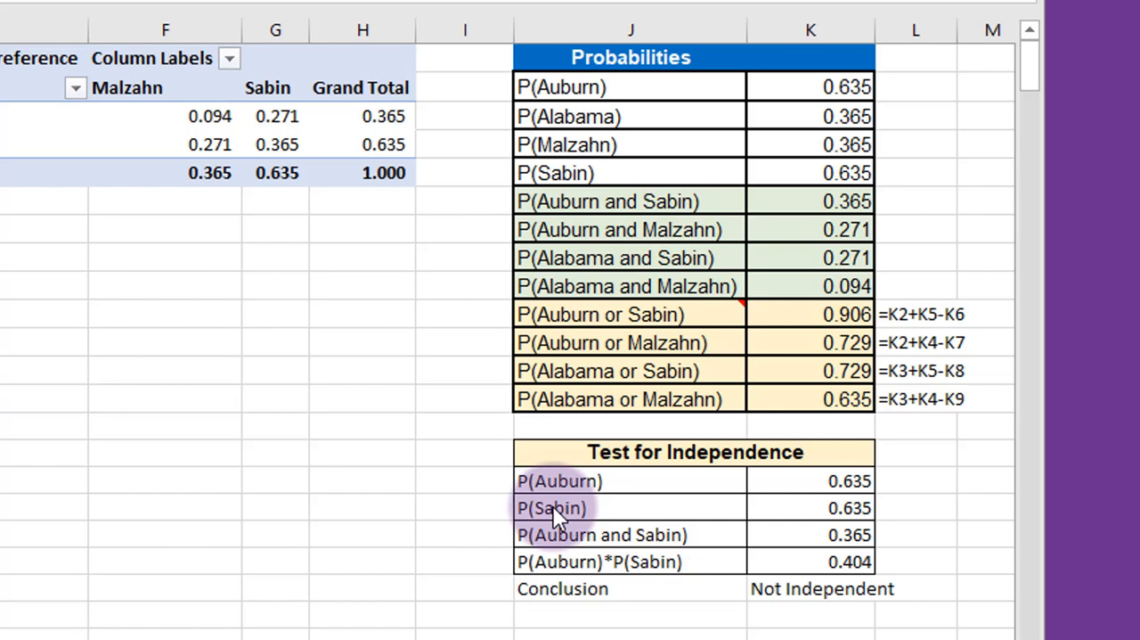
{"action": "mouse_move", "coordinate": [568, 485]}
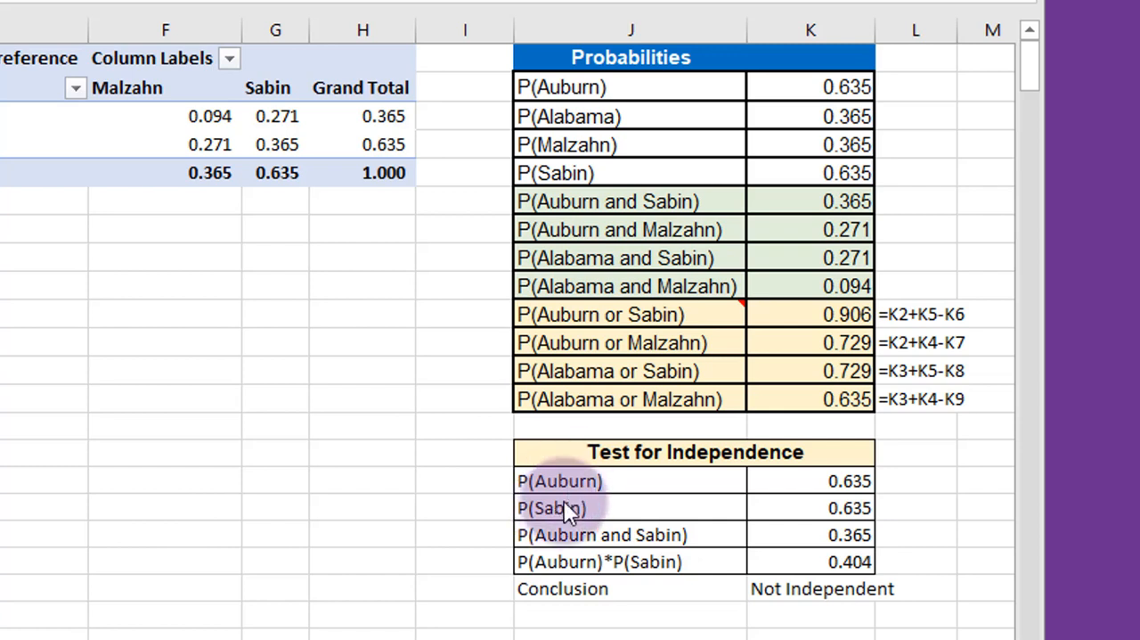
{"action": "mouse_move", "coordinate": [561, 482]}
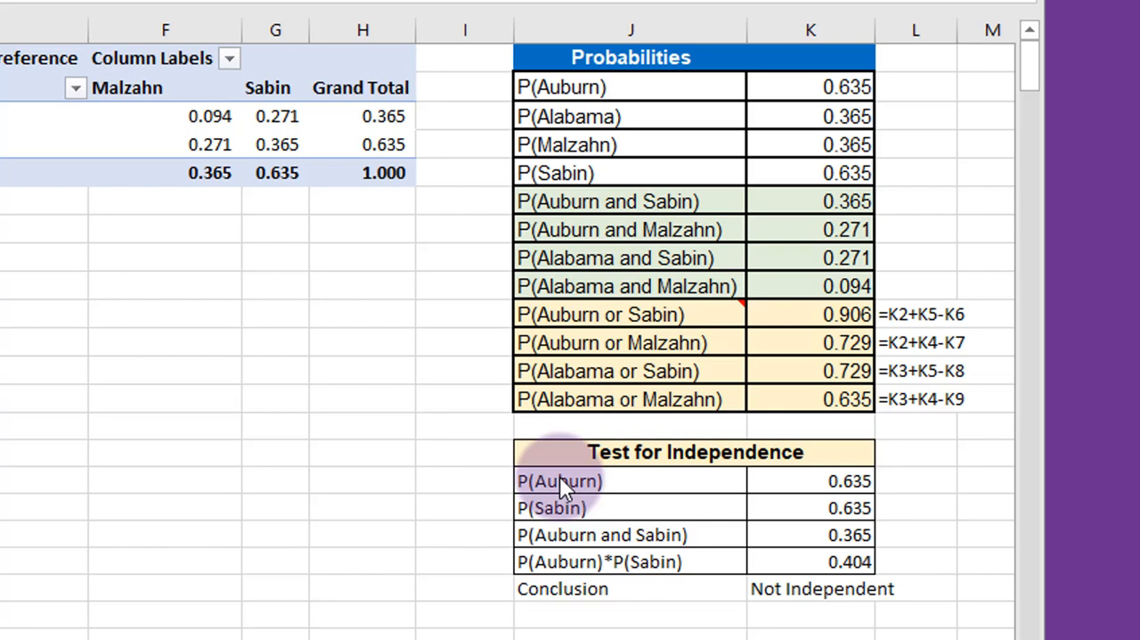
{"action": "mouse_move", "coordinate": [811, 549]}
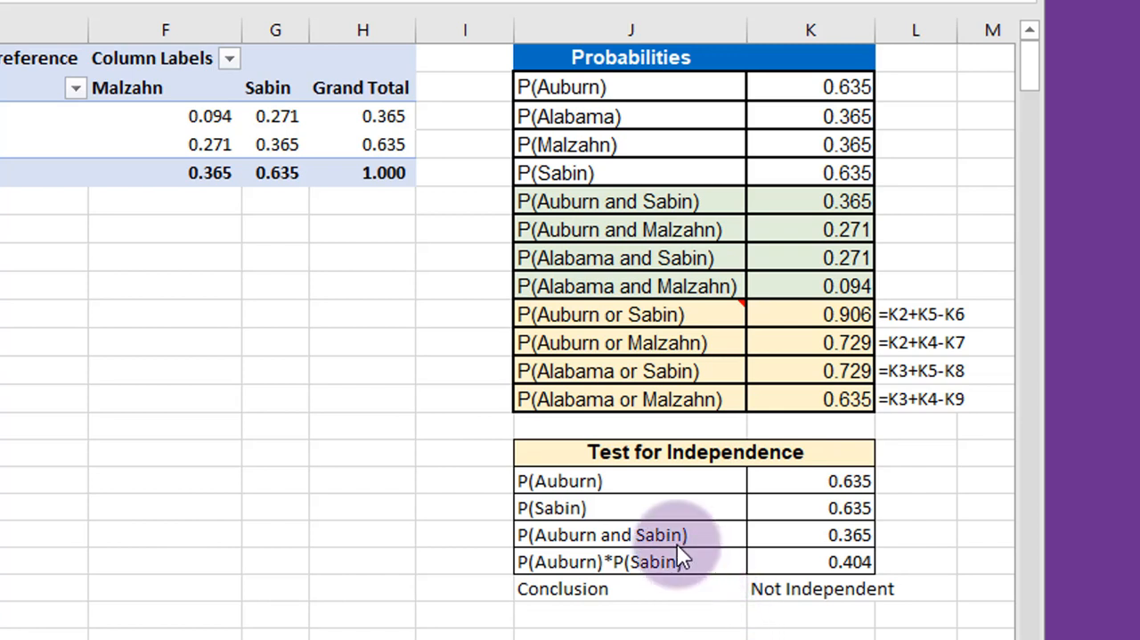
{"action": "mouse_move", "coordinate": [819, 552]}
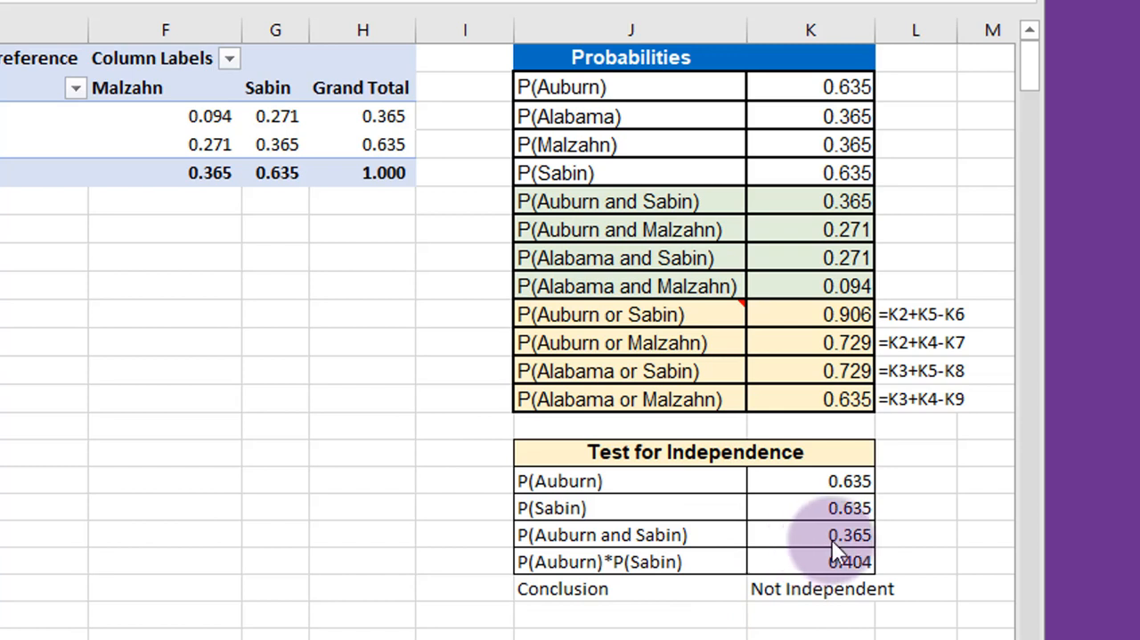
{"action": "mouse_move", "coordinate": [645, 579]}
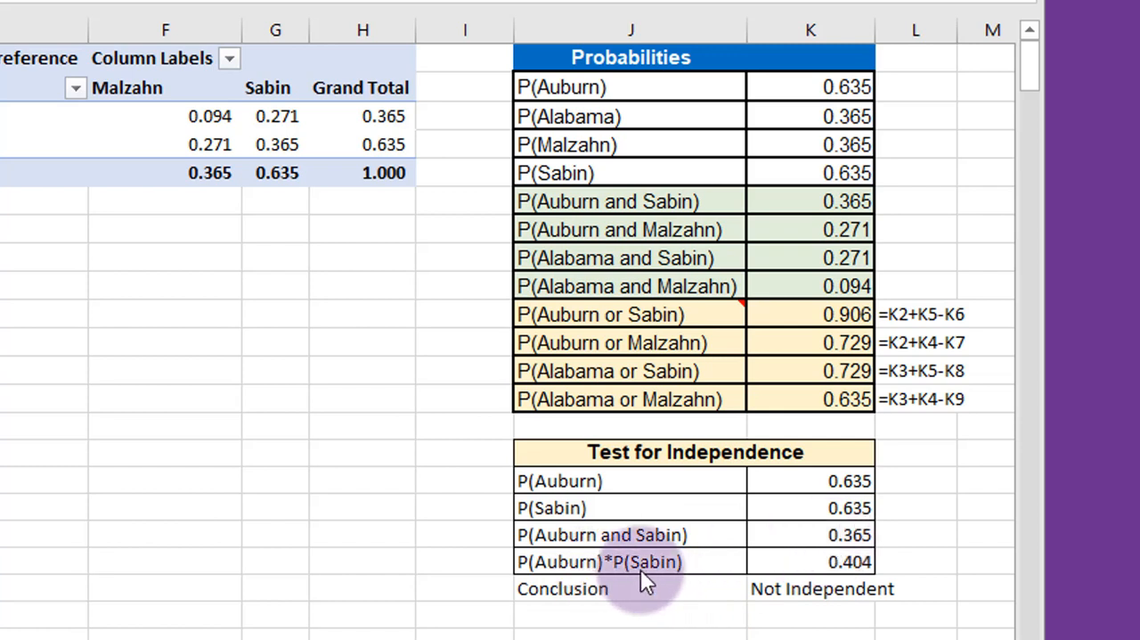